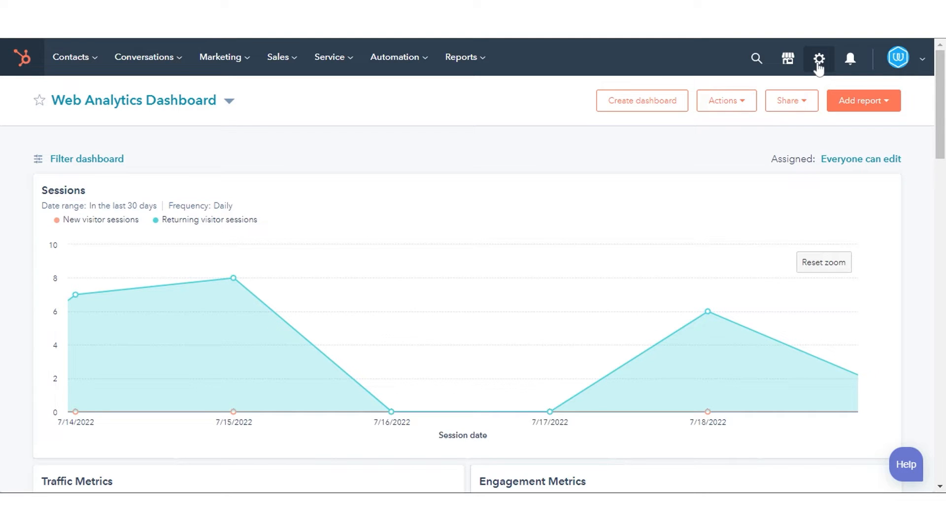
Open the HubSpot account settings from the top bar gear icon.
click(817, 58)
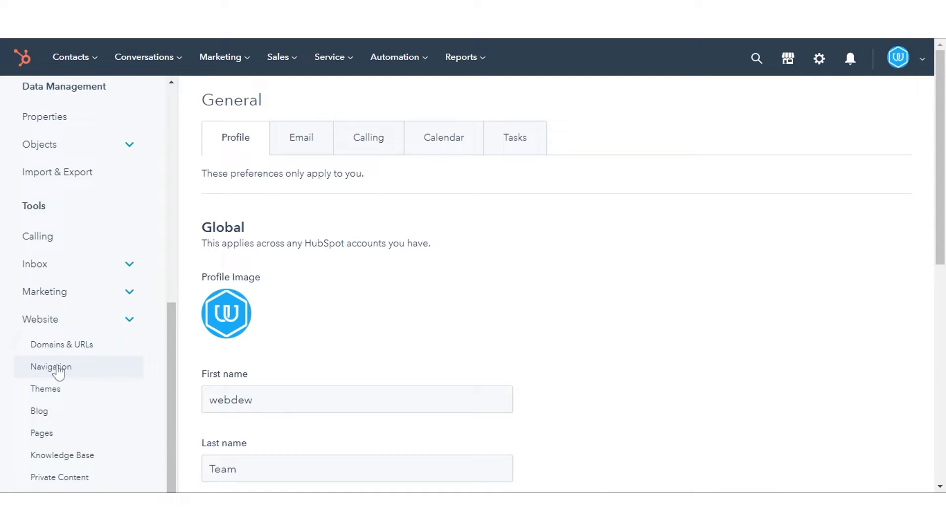
Open the Website Navigation settings showing the default menu with Home, Membership and Blog.
click(50, 367)
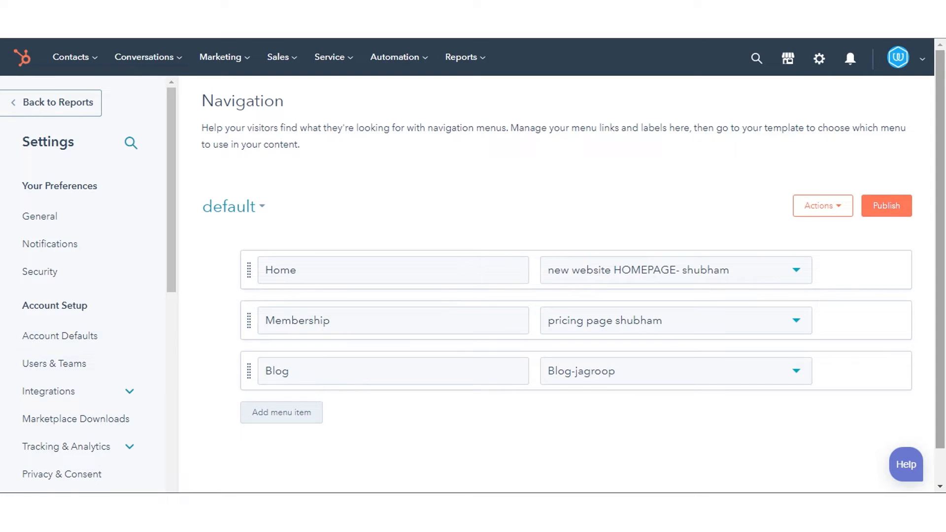
scroll(down, 3)
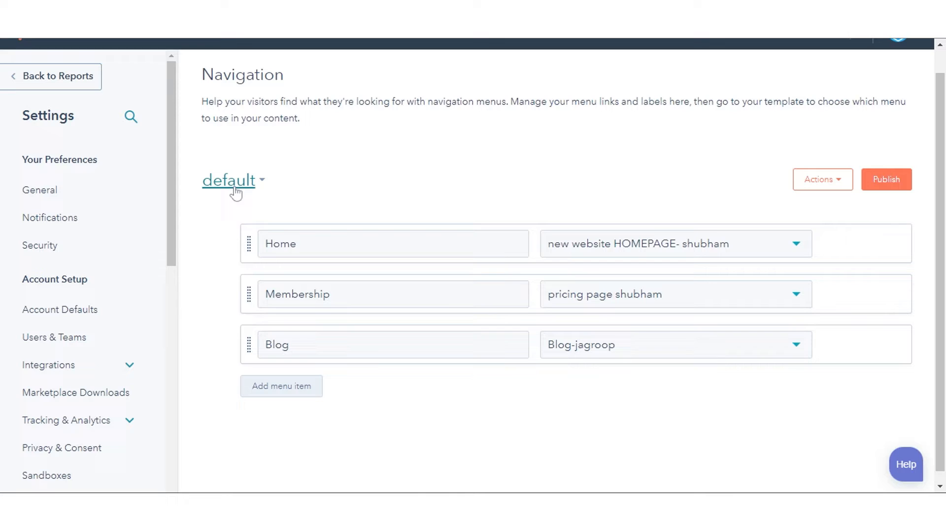
mouse_move(352, 181)
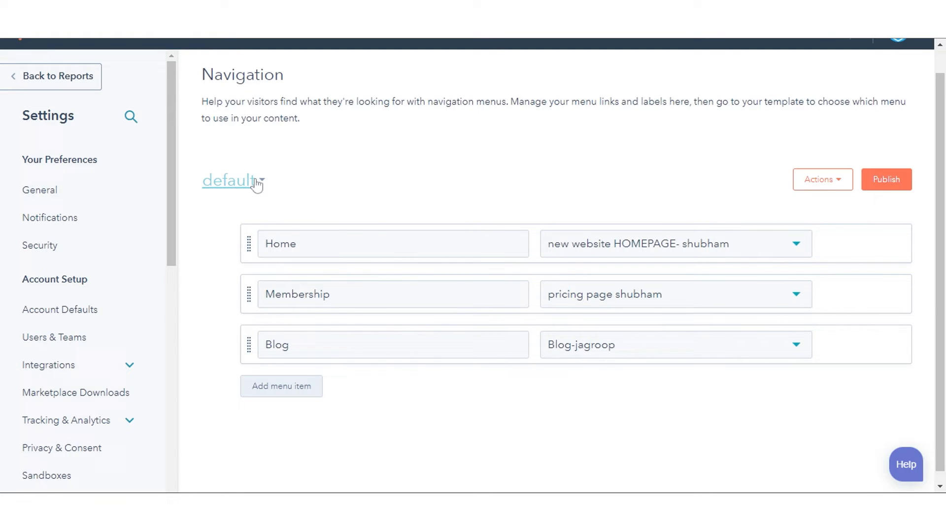
click(233, 179)
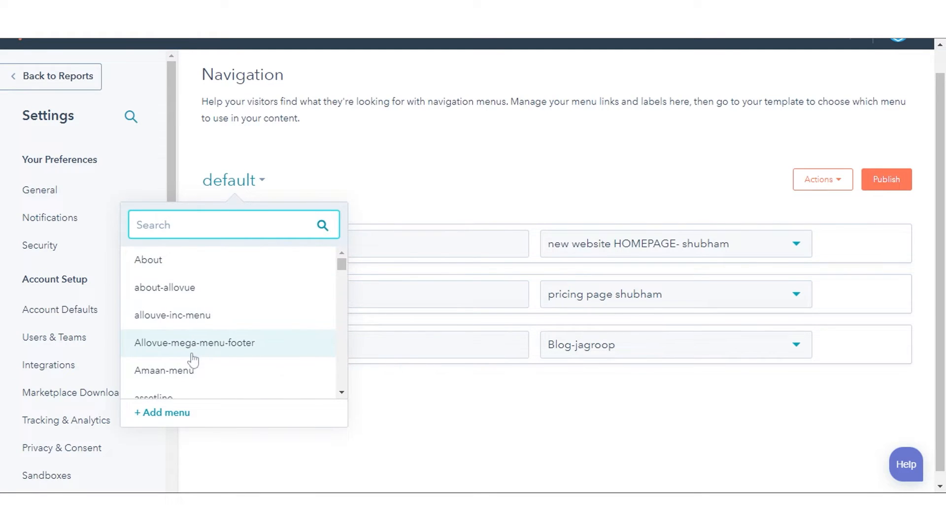
scroll(down, 3)
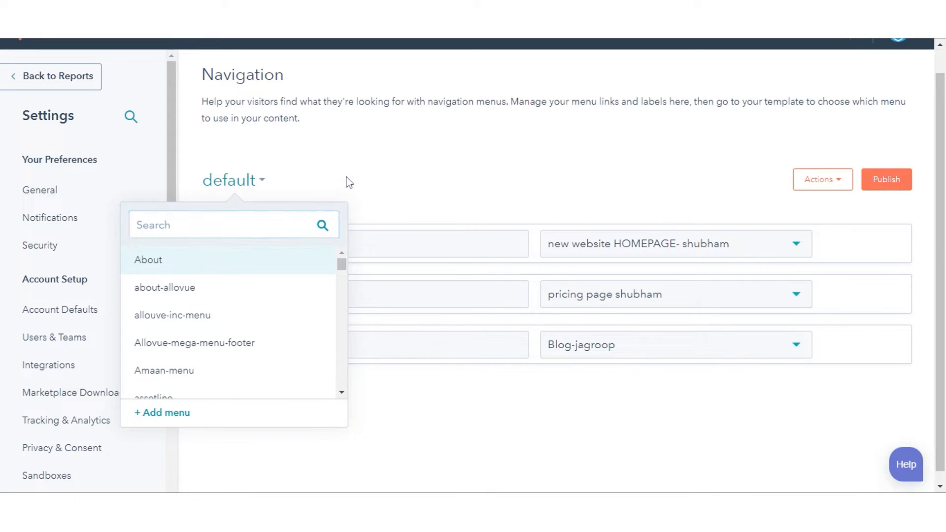
click(640, 189)
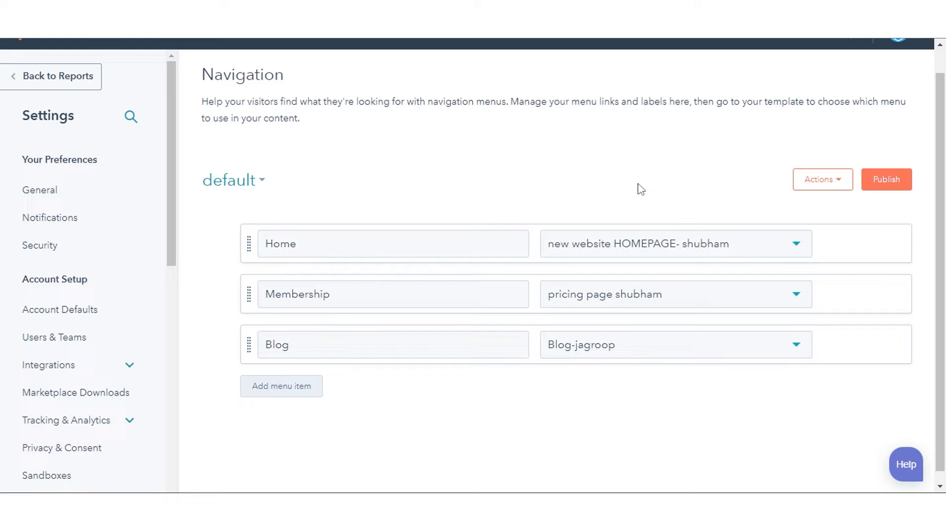
mouse_move(817, 193)
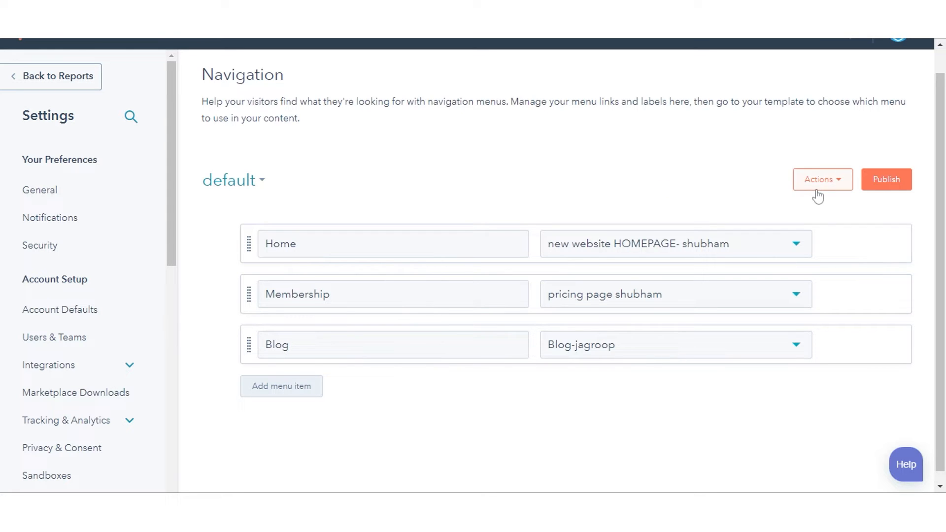
click(821, 180)
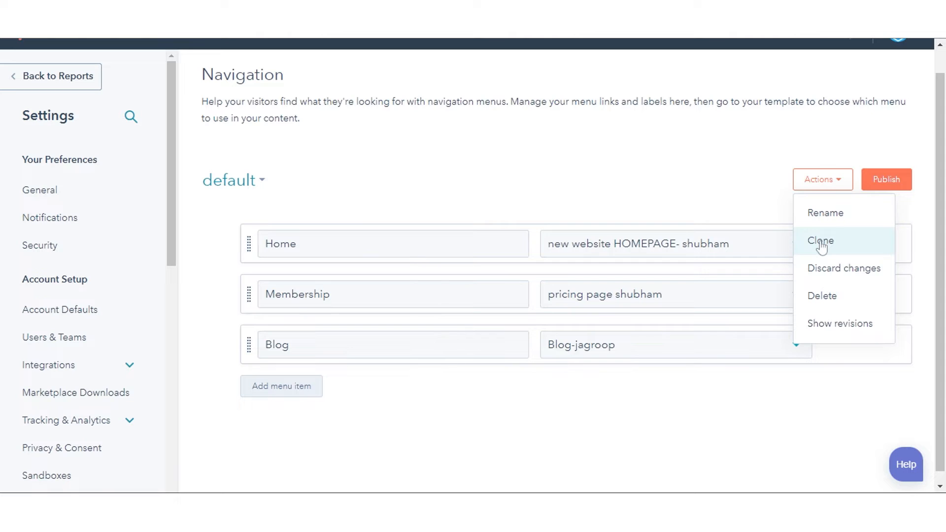
mouse_move(749, 198)
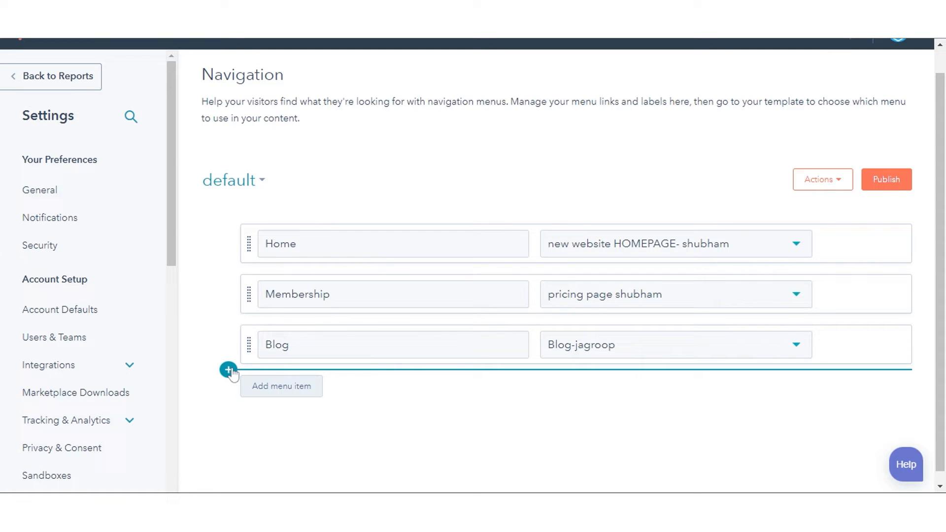
click(228, 370)
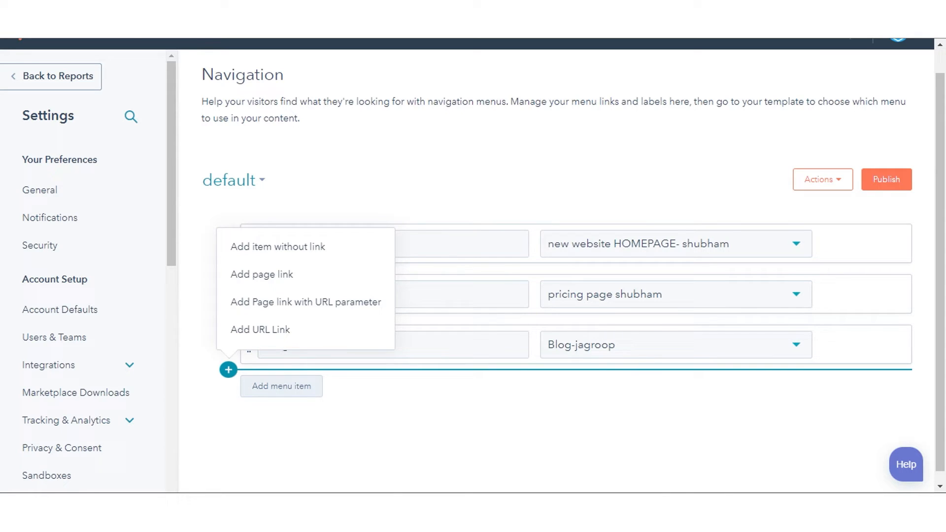
mouse_move(276, 247)
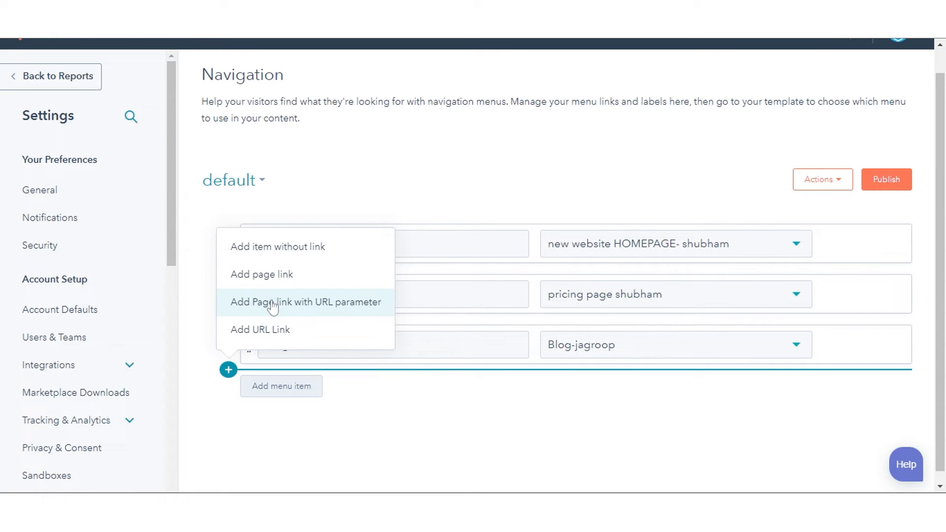
mouse_move(266, 329)
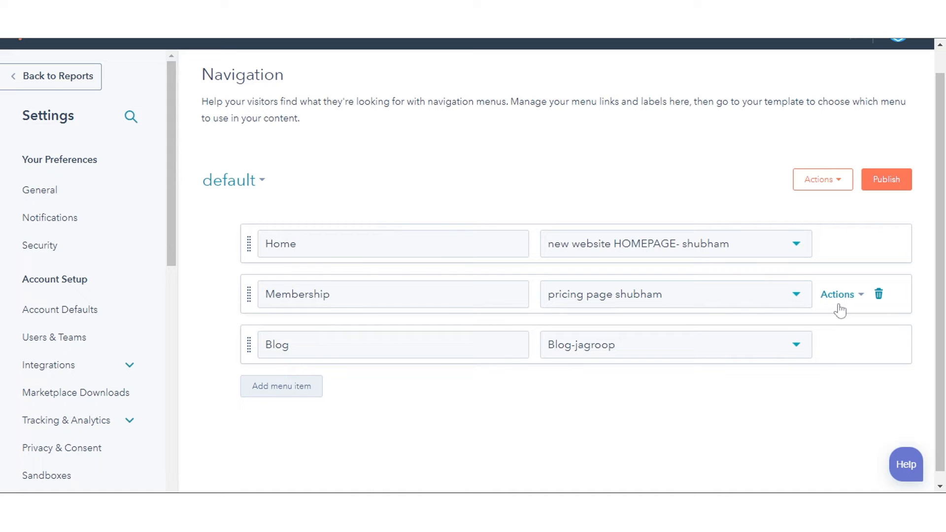
mouse_move(838, 294)
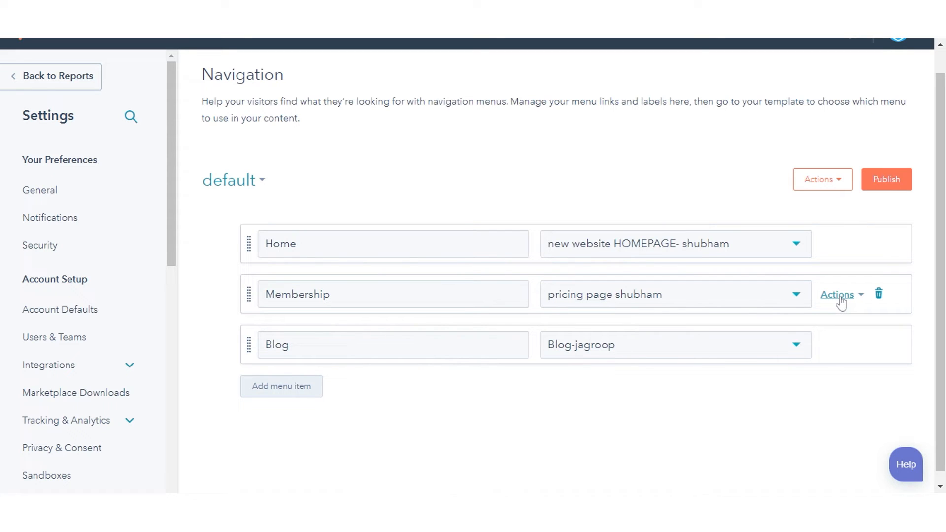
Insert a blank menu item below Membership via its Actions dropdown.
click(837, 295)
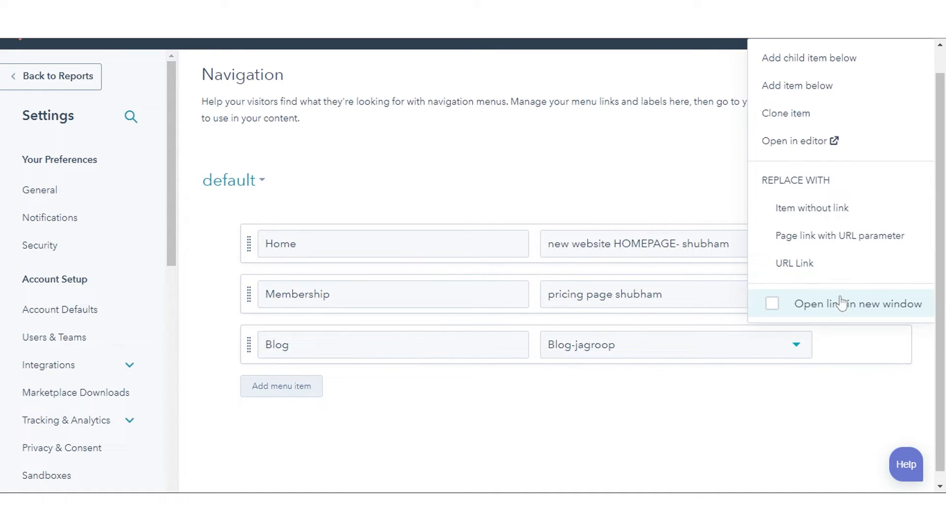
mouse_move(796, 85)
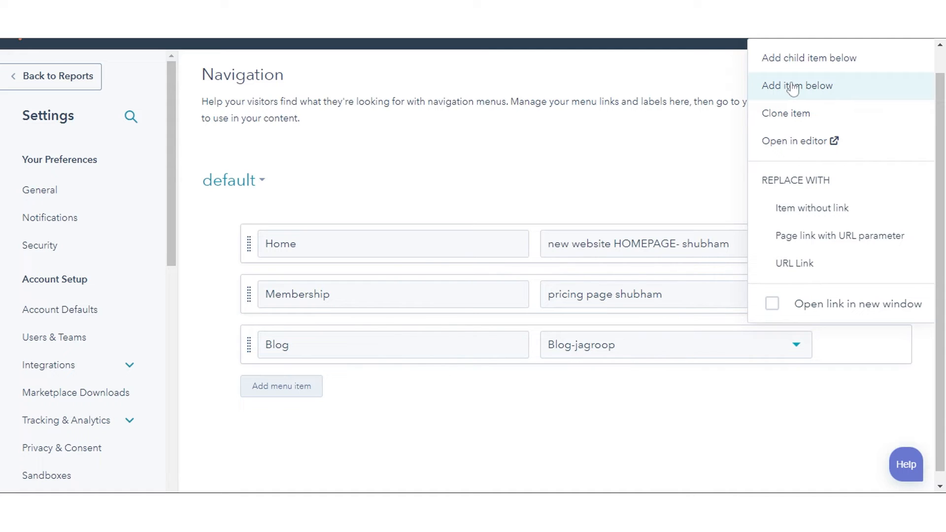
click(796, 85)
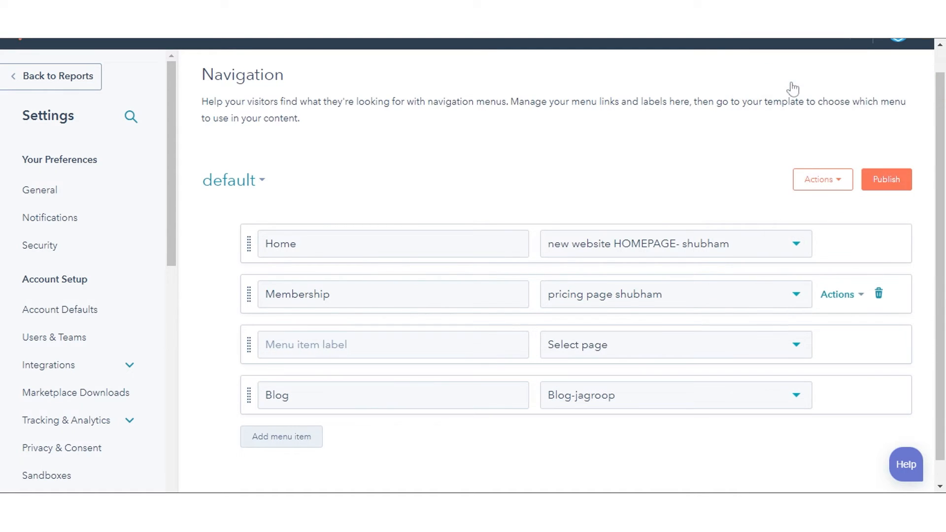
Label the new item Social Media and view the pages it could link to.
text(Sod)
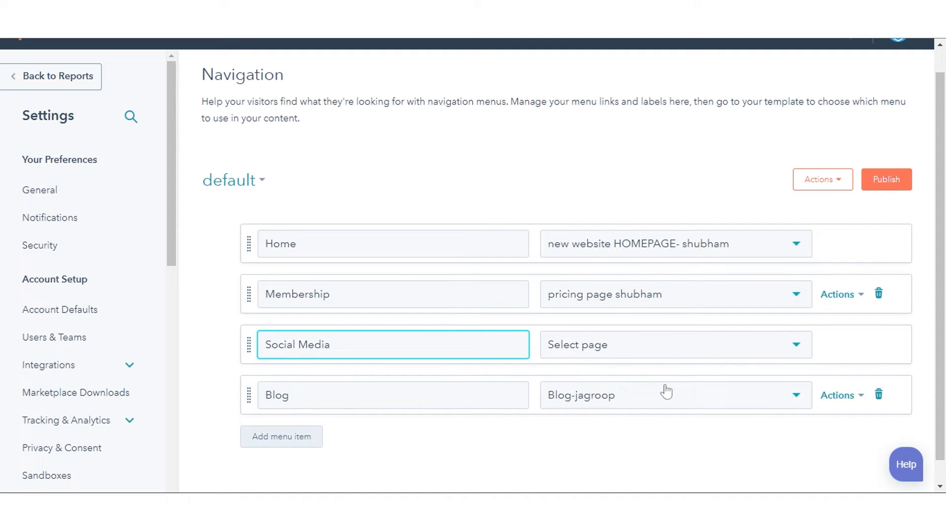
click(670, 345)
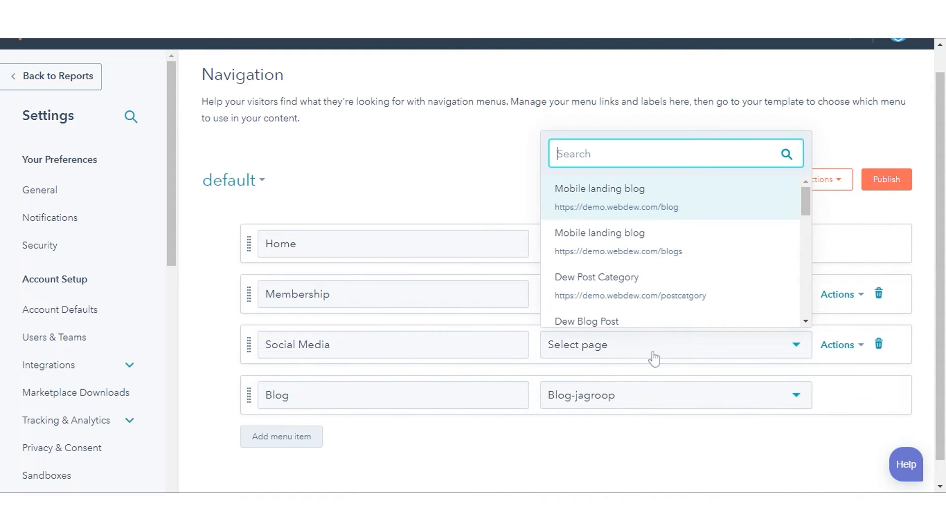
mouse_move(600, 242)
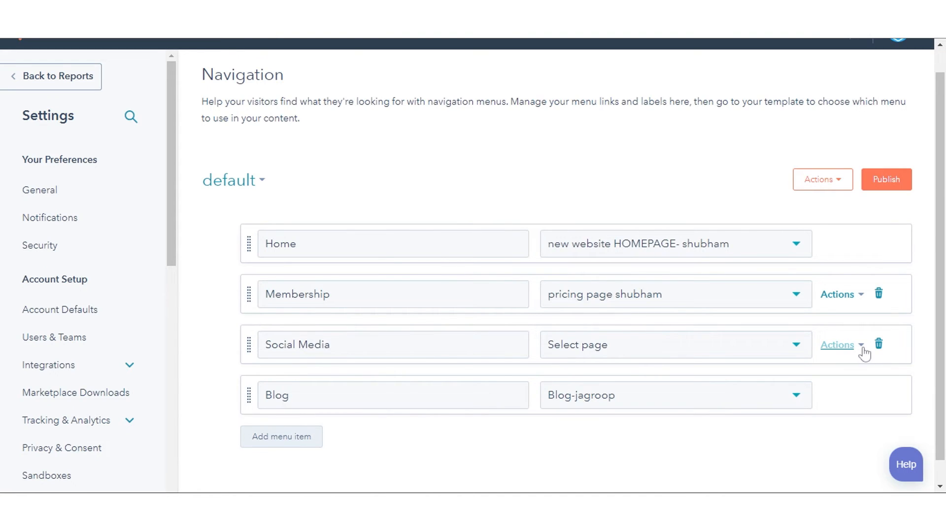
Enable 'Open link in new window' for the Social Media item.
click(838, 345)
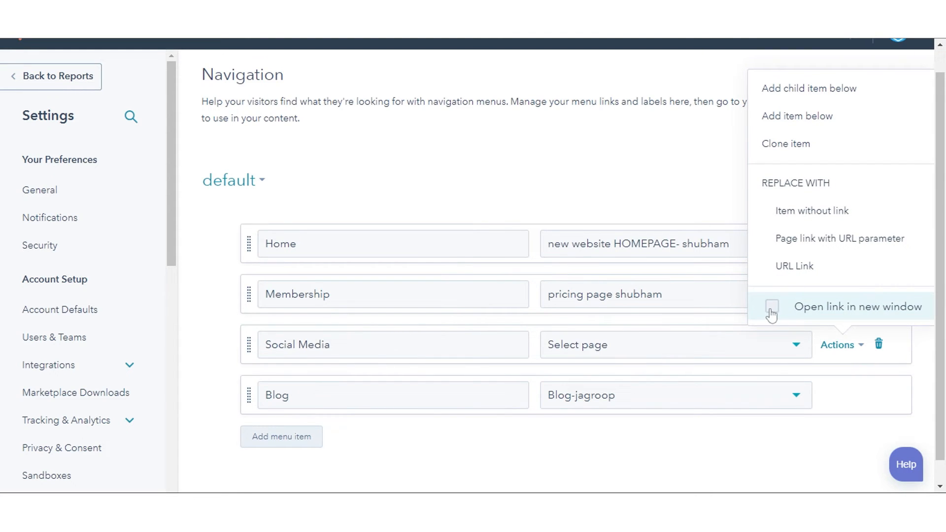
click(771, 307)
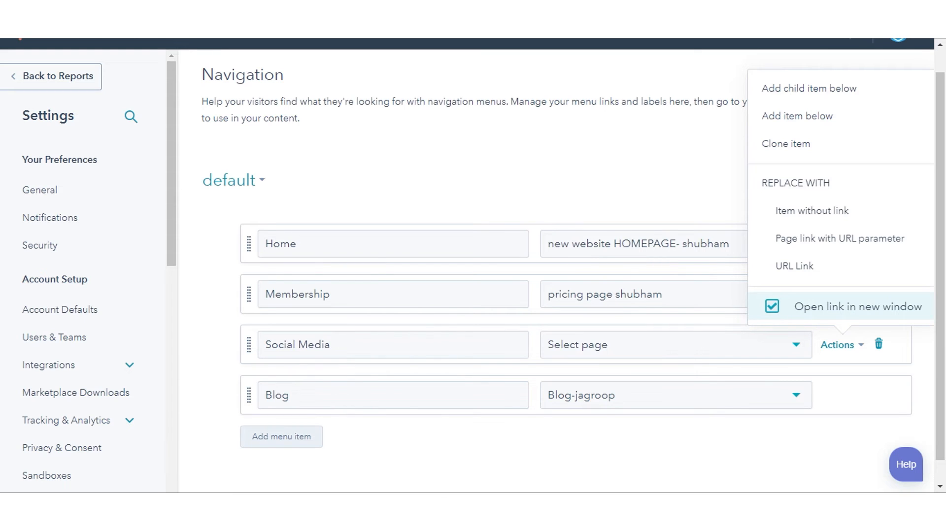
click(771, 305)
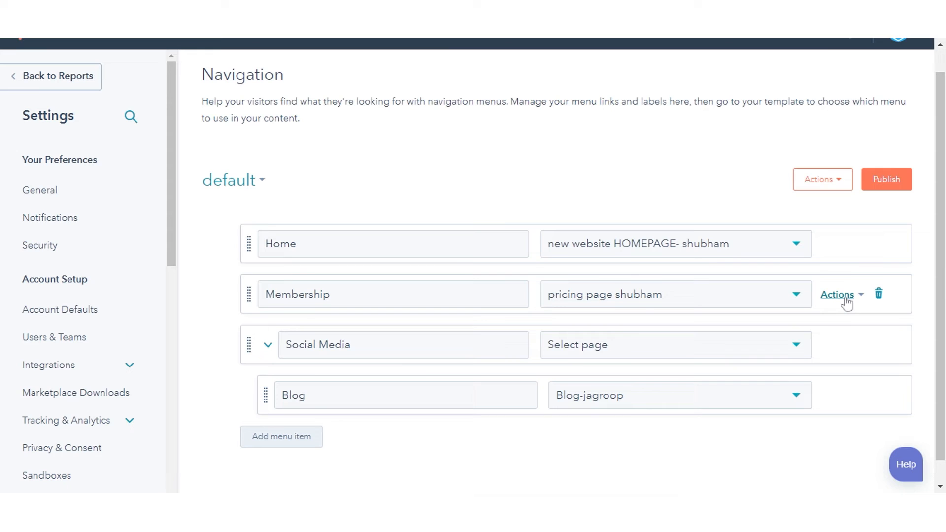
Add a child item under Membership labelled About us and open its Actions options.
click(838, 294)
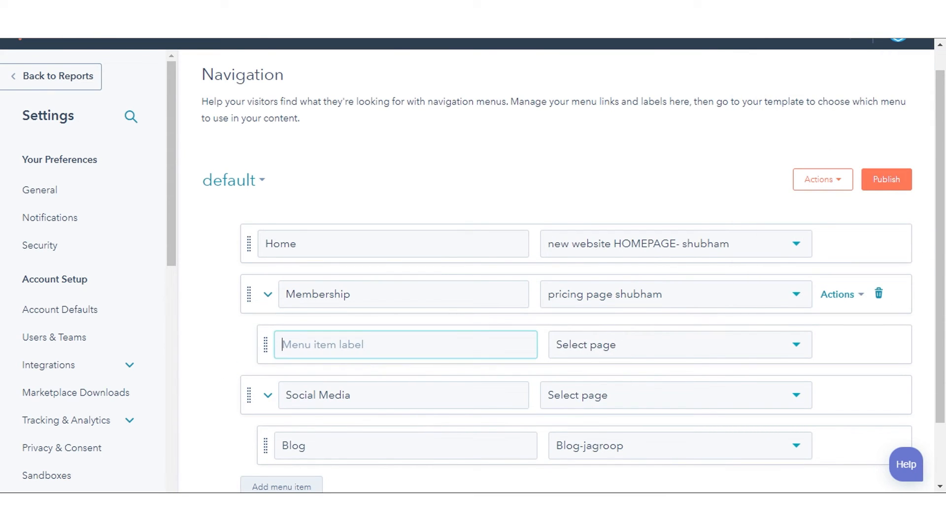
text(About us)
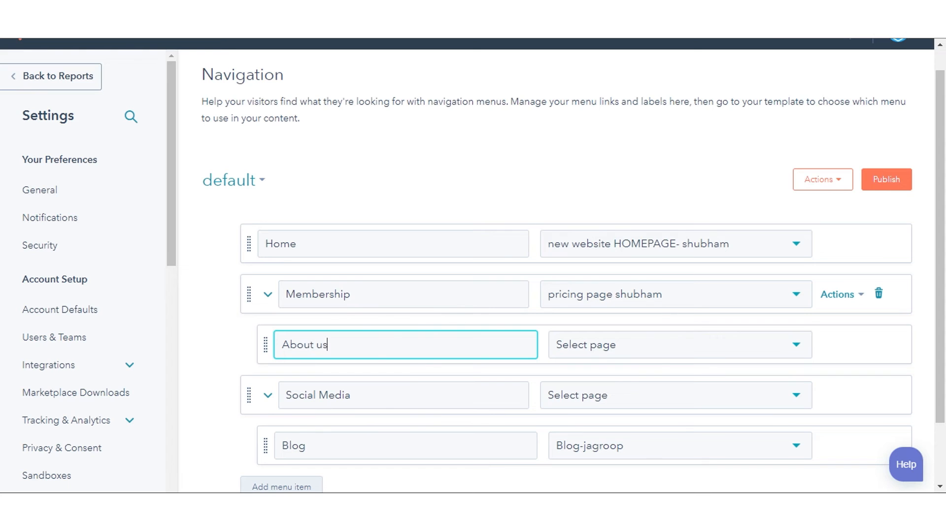
click(676, 345)
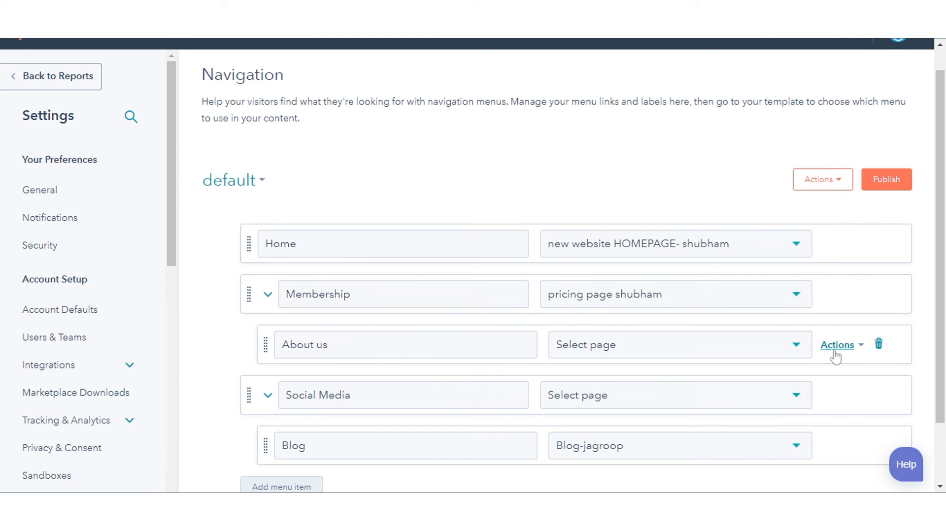
click(838, 345)
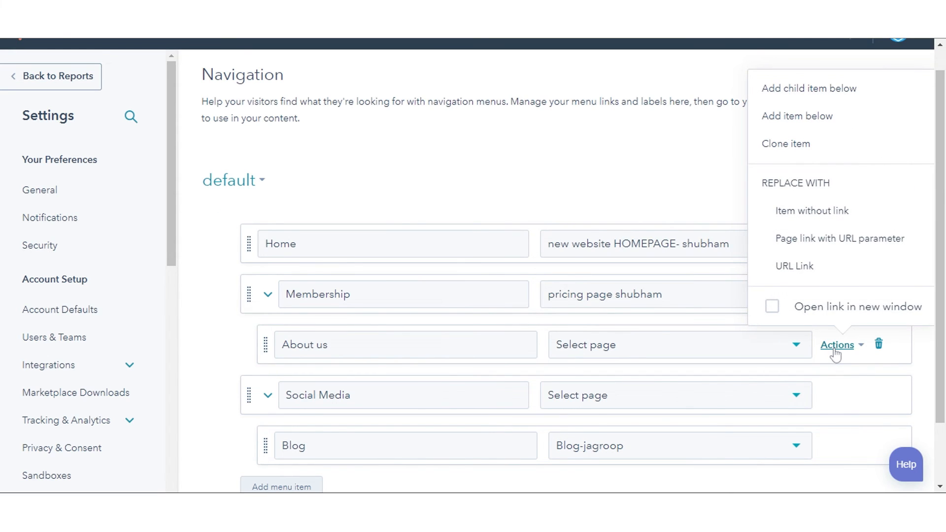
mouse_move(838, 239)
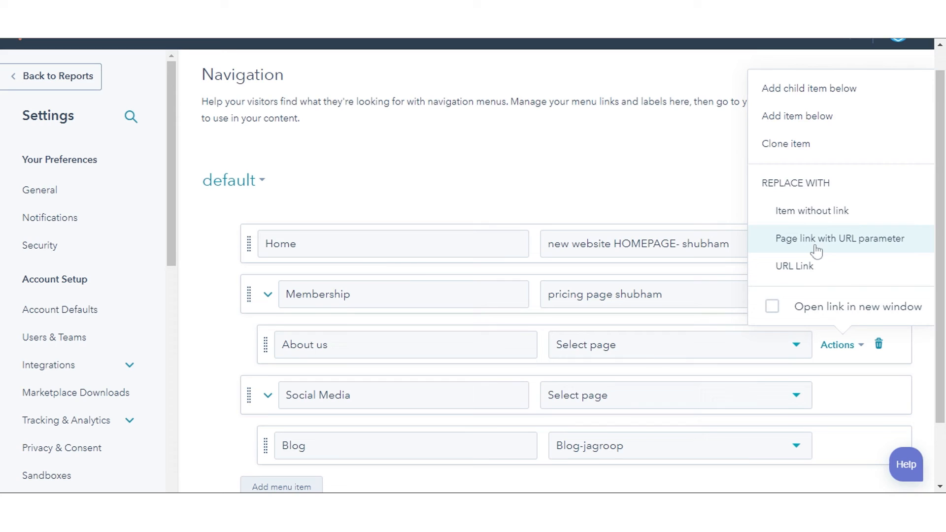